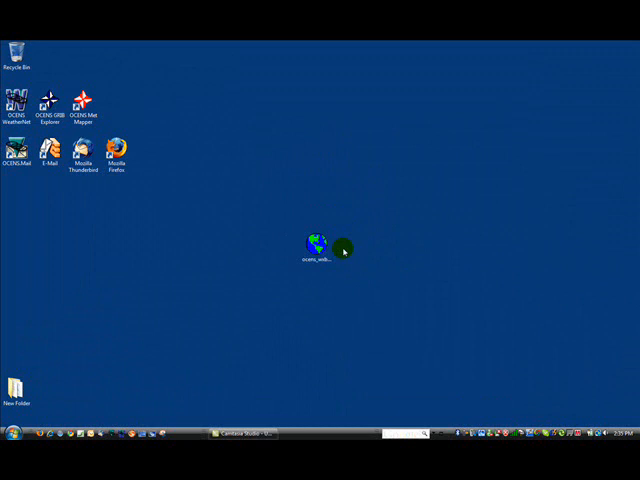
# - Launch the WeatherNet installer from its file
pyautogui.click(316, 244)
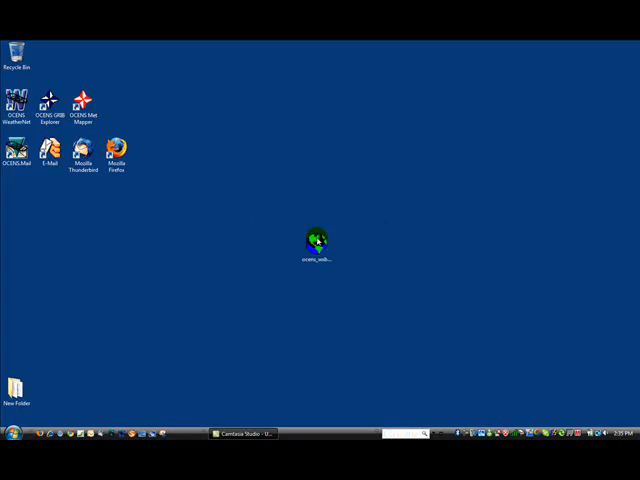
pyautogui.doubleClick(316, 240)
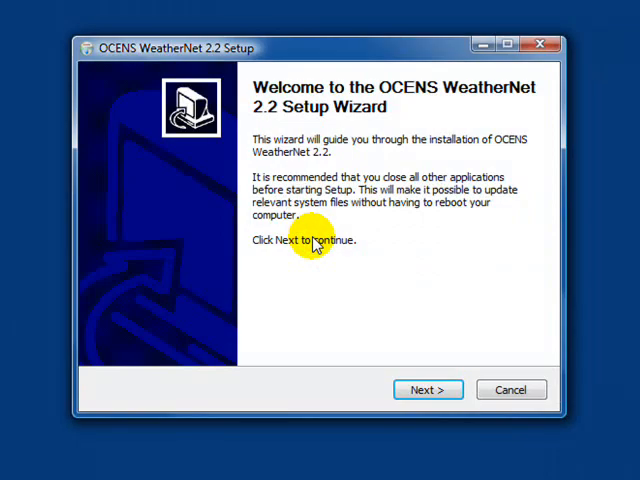
pyautogui.moveTo(428, 388)
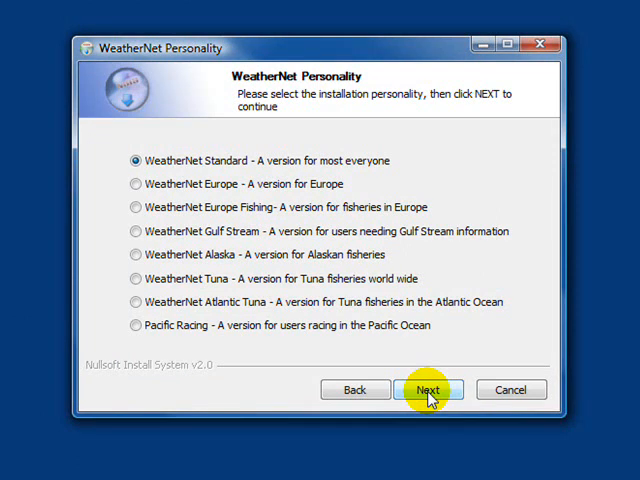
pyautogui.moveTo(248, 184)
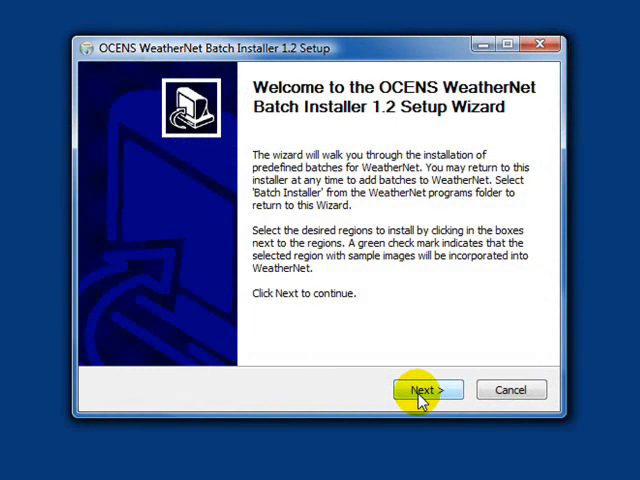
pyautogui.moveTo(352, 130)
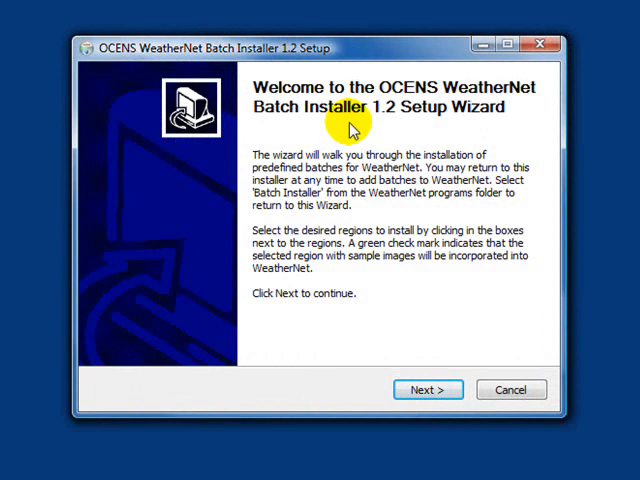
# - Run the Batch Installer 1.2 with no extra components and finish it
pyautogui.click(428, 388)
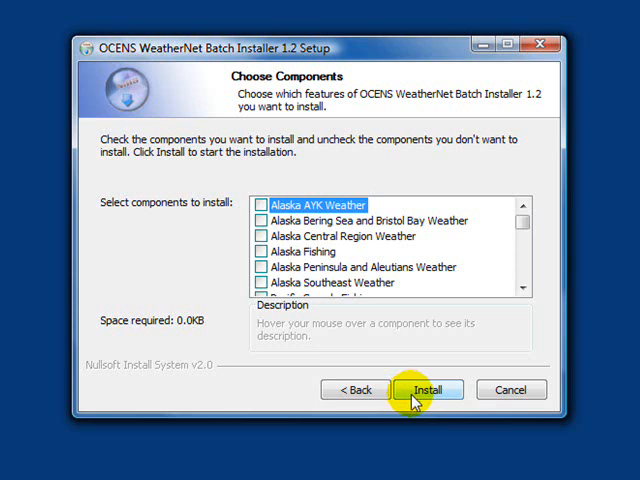
pyautogui.click(428, 388)
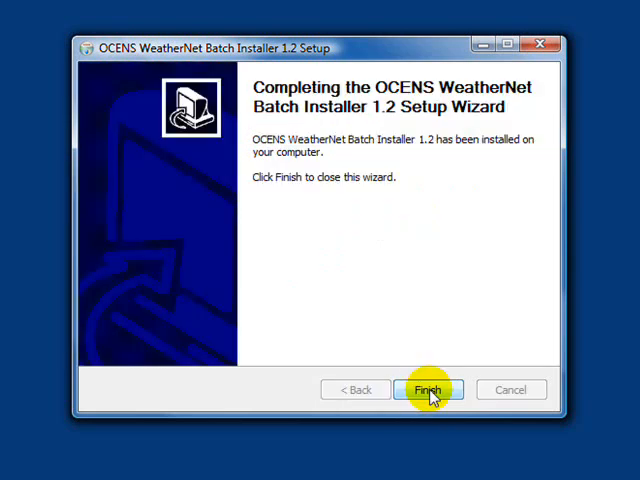
pyautogui.click(428, 388)
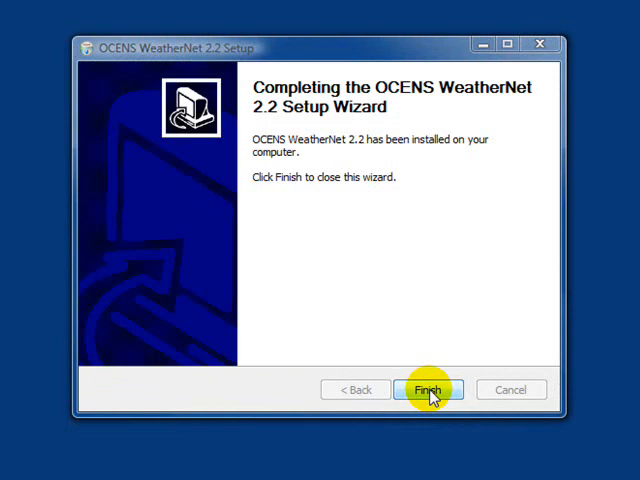
# - Finish the WeatherNet setup and launch OCENS WeatherNet from the desktop icon
pyautogui.click(428, 388)
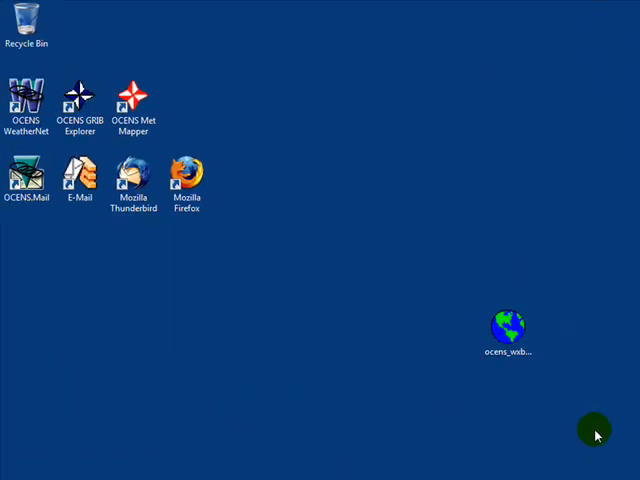
pyautogui.click(28, 100)
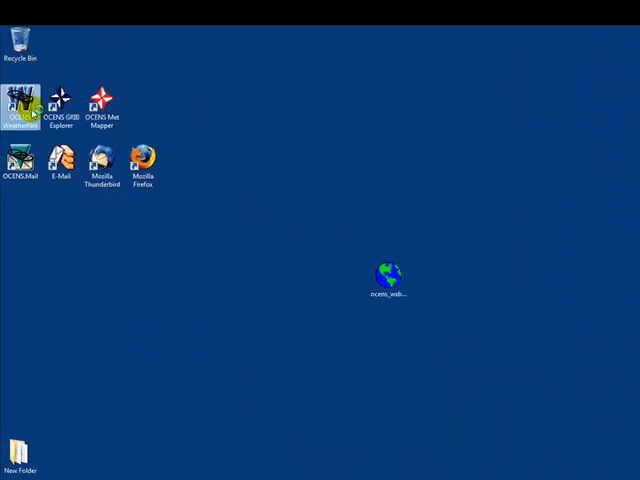
pyautogui.doubleClick(16, 100)
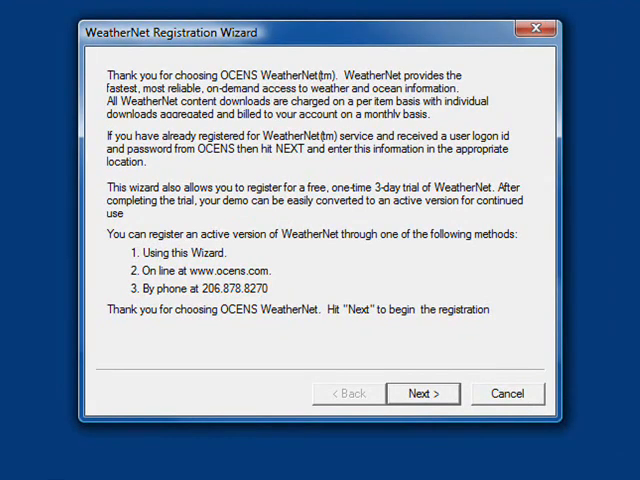
pyautogui.moveTo(12, 128)
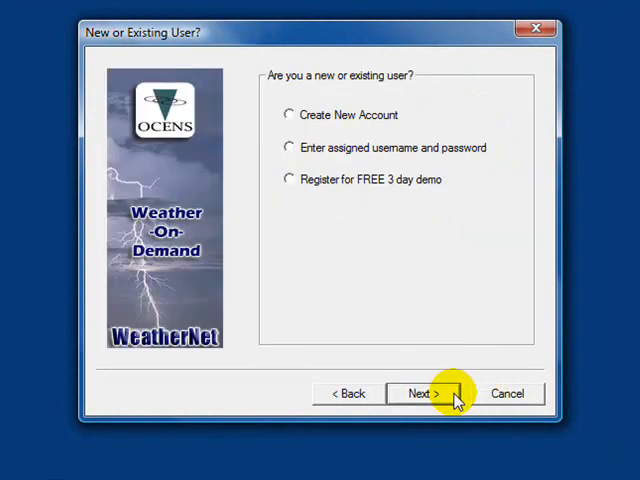
# - Choose 'Register for FREE 3 day demo' and continue to the terms and conditions
pyautogui.click(288, 180)
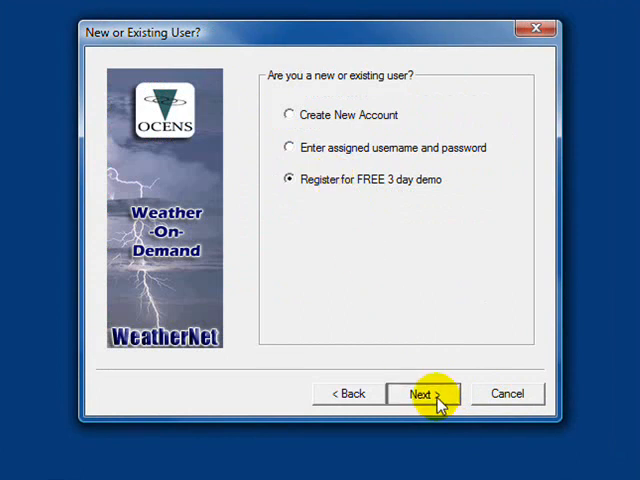
pyautogui.click(418, 392)
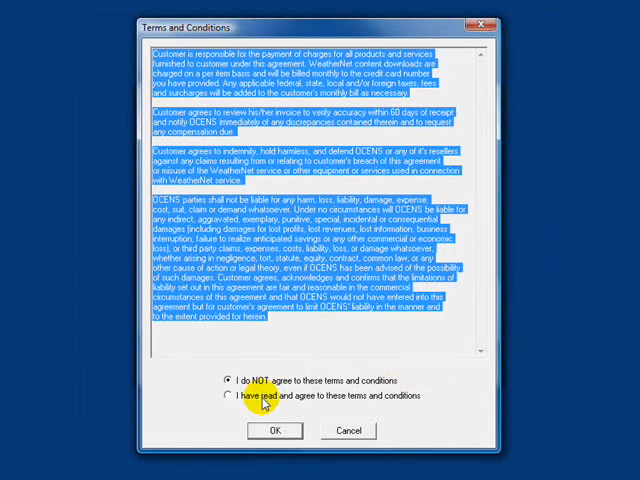
# - Accept the terms, submit the demo registration and dismiss the declined notice
pyautogui.click(276, 430)
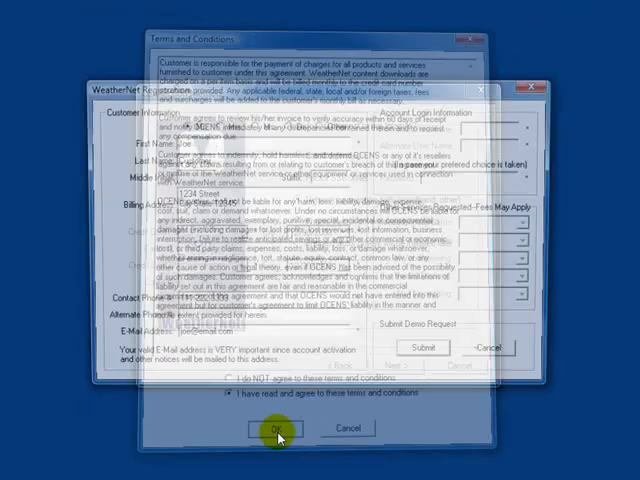
pyautogui.click(276, 428)
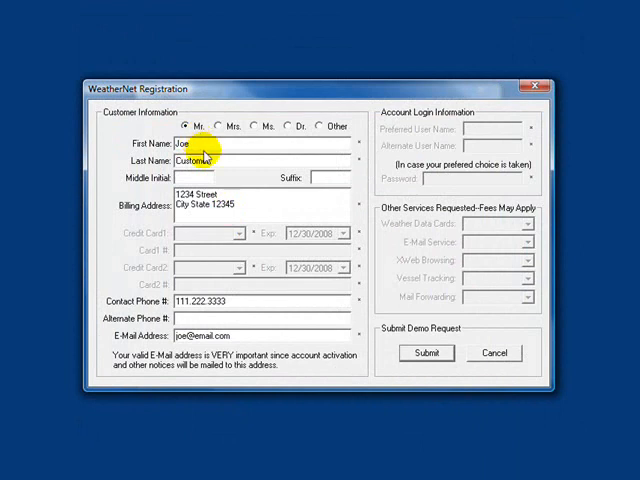
pyautogui.moveTo(228, 208)
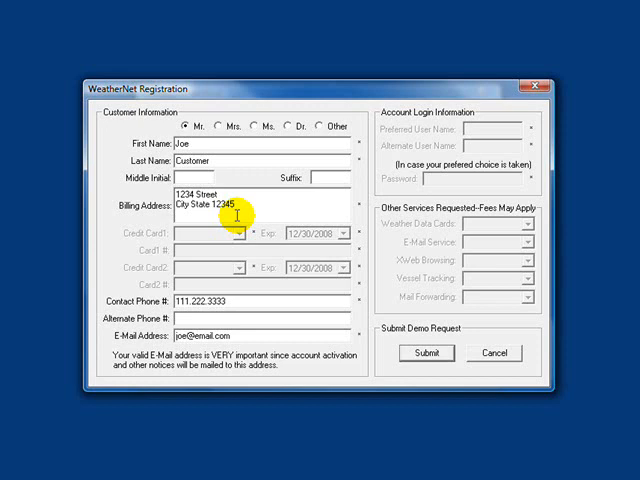
pyautogui.moveTo(402, 310)
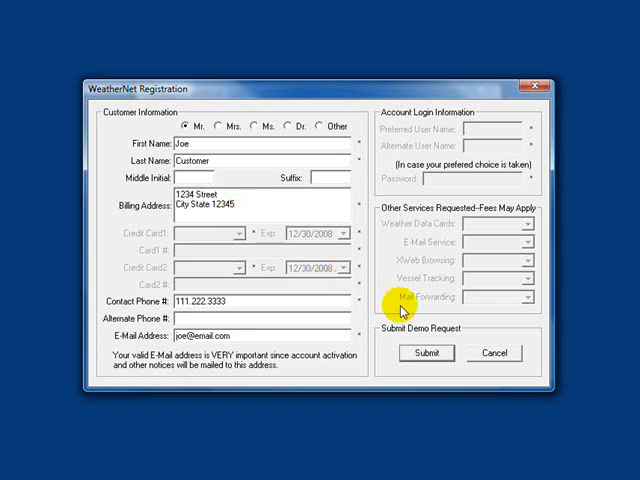
pyautogui.click(428, 352)
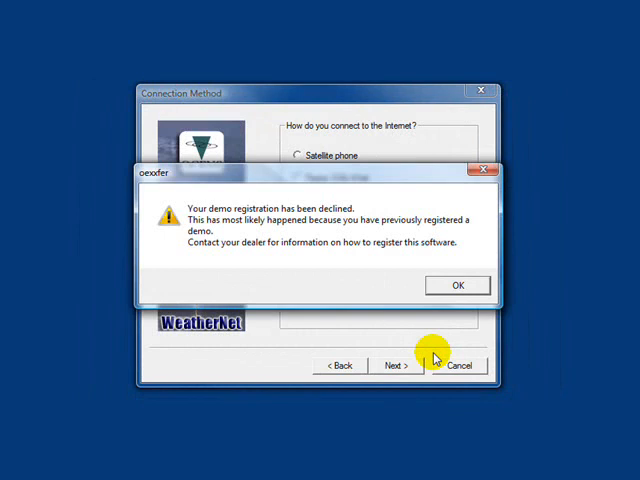
pyautogui.click(456, 284)
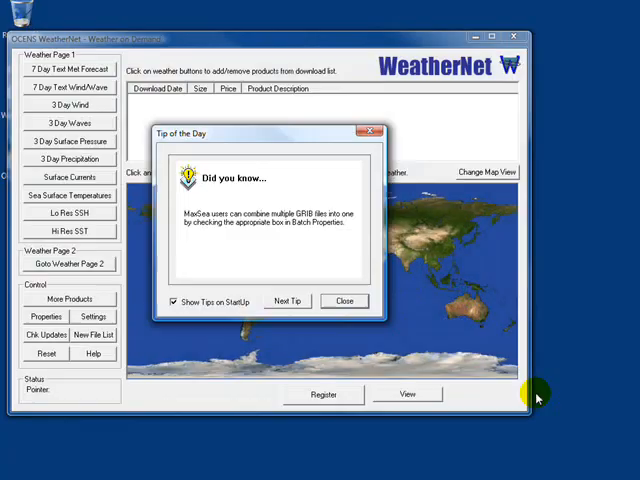
pyautogui.moveTo(344, 300)
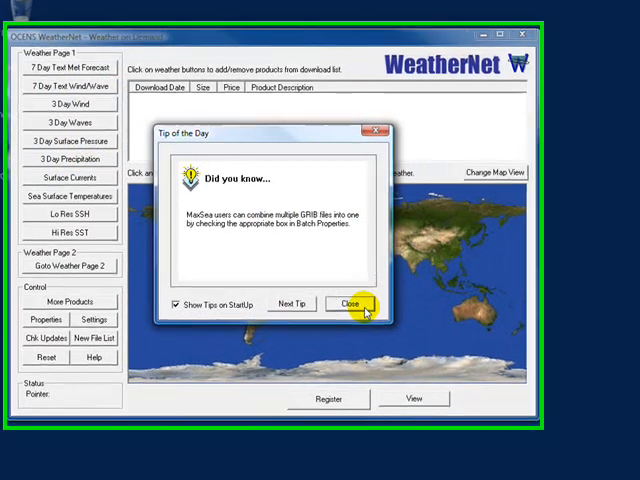
# - Close the tip and add the 3 Day Wind forecast to the download list
pyautogui.click(348, 304)
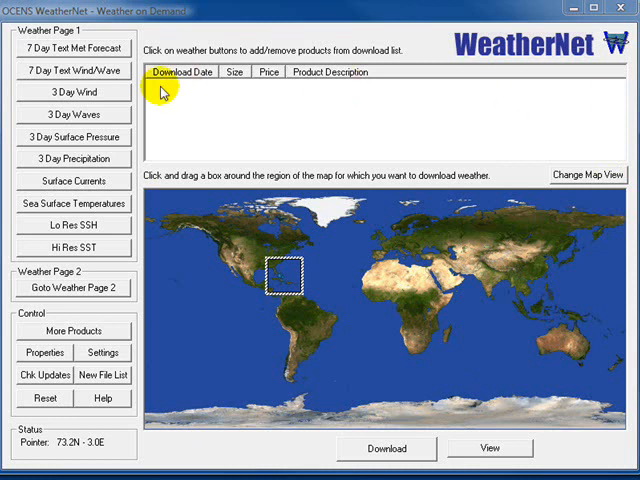
pyautogui.moveTo(104, 100)
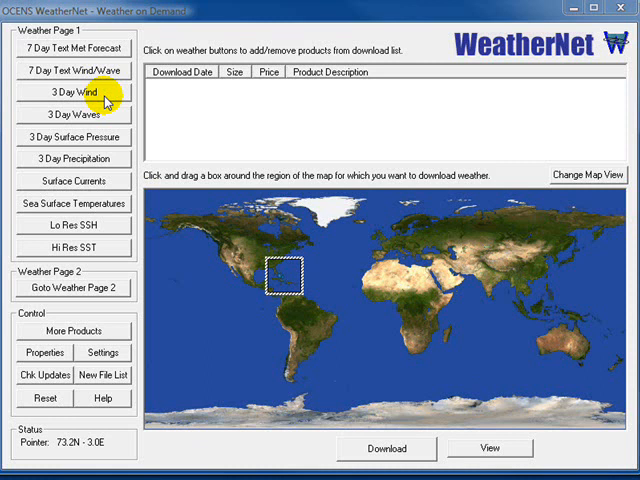
pyautogui.click(72, 92)
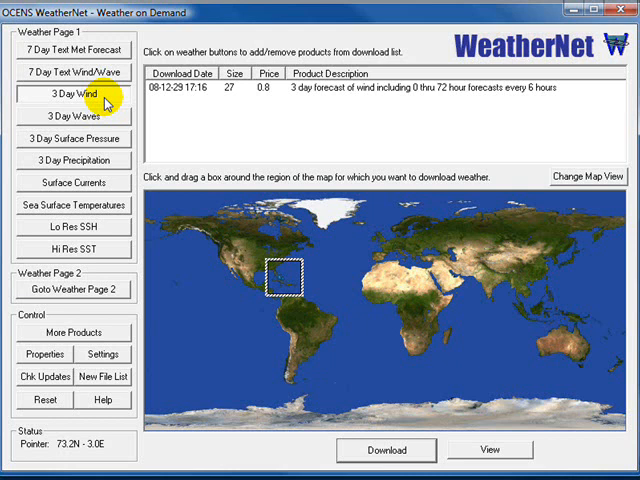
pyautogui.click(72, 96)
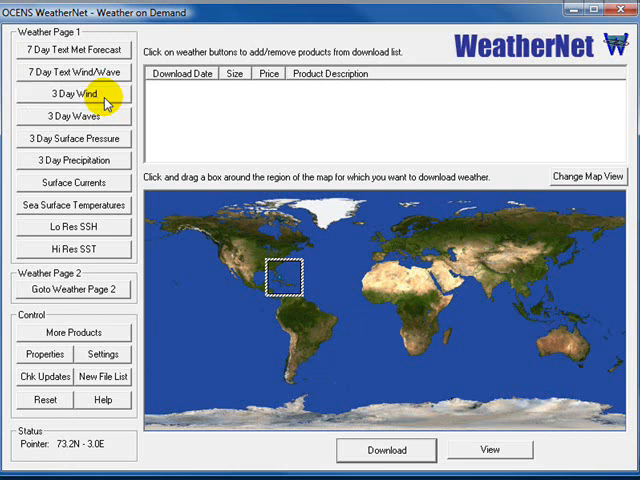
pyautogui.click(72, 92)
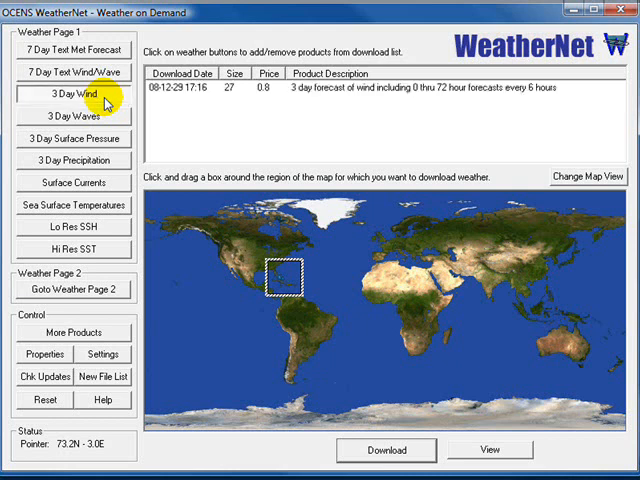
pyautogui.moveTo(322, 136)
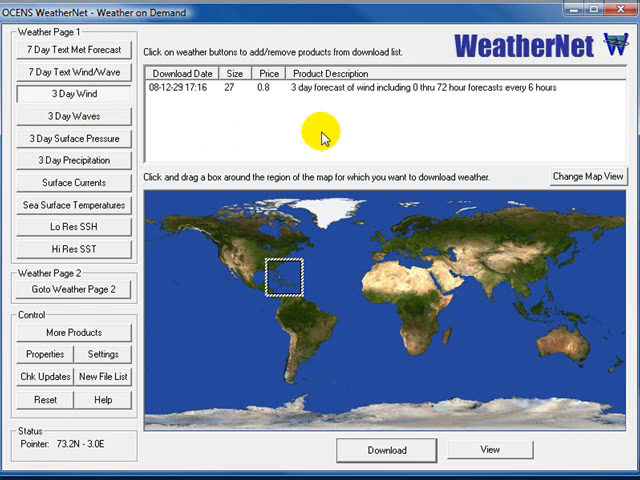
pyautogui.moveTo(430, 308)
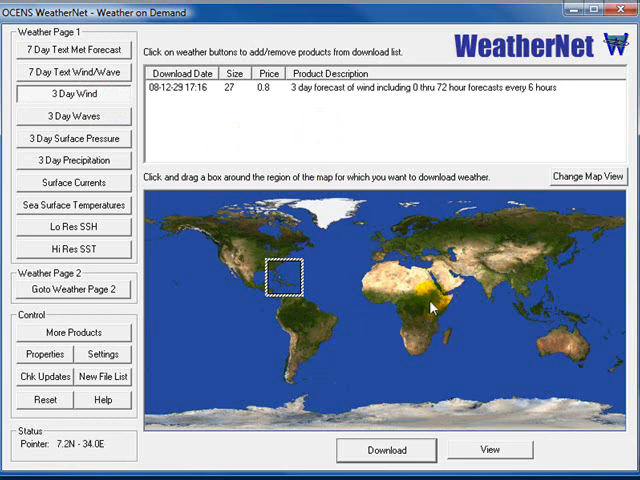
pyautogui.moveTo(438, 336)
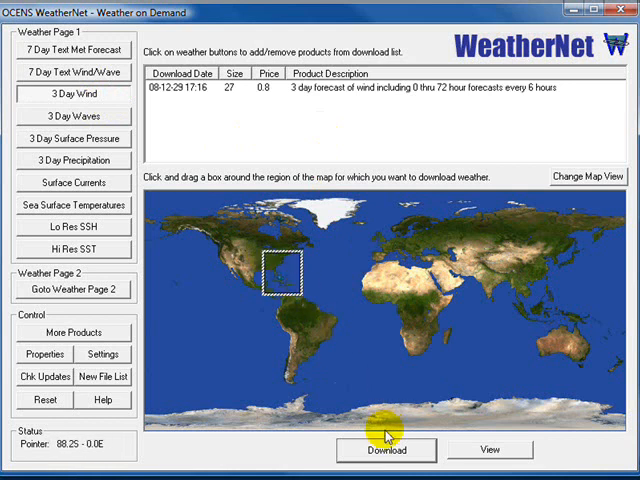
# - Start the file transfer to retrieve the 3-day wind GRIB file
pyautogui.click(386, 448)
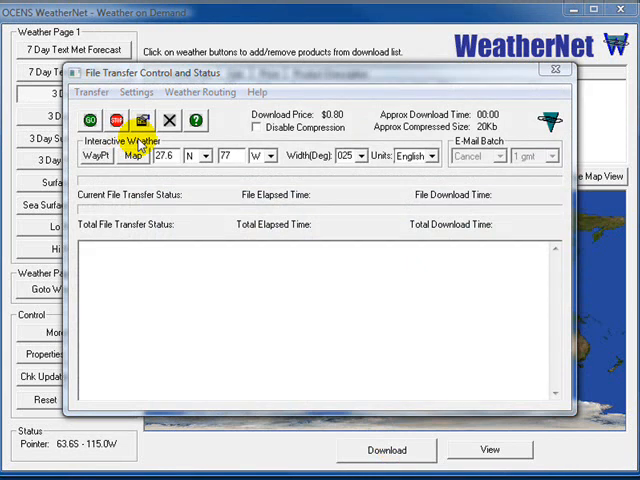
pyautogui.click(92, 120)
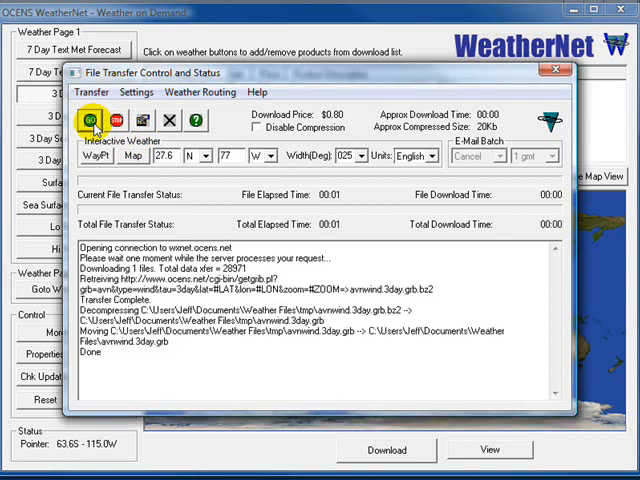
pyautogui.moveTo(150, 200)
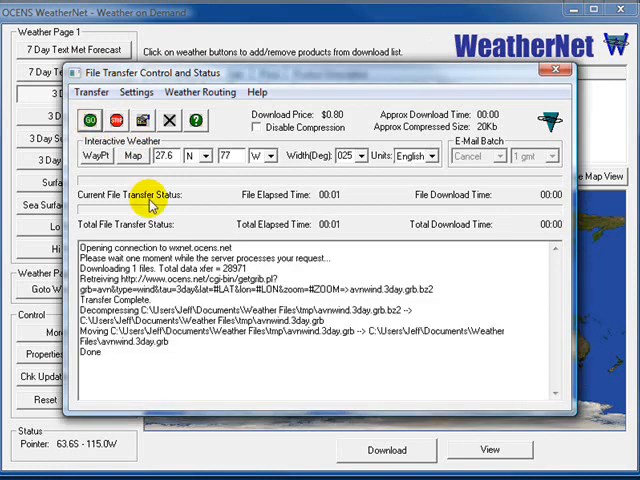